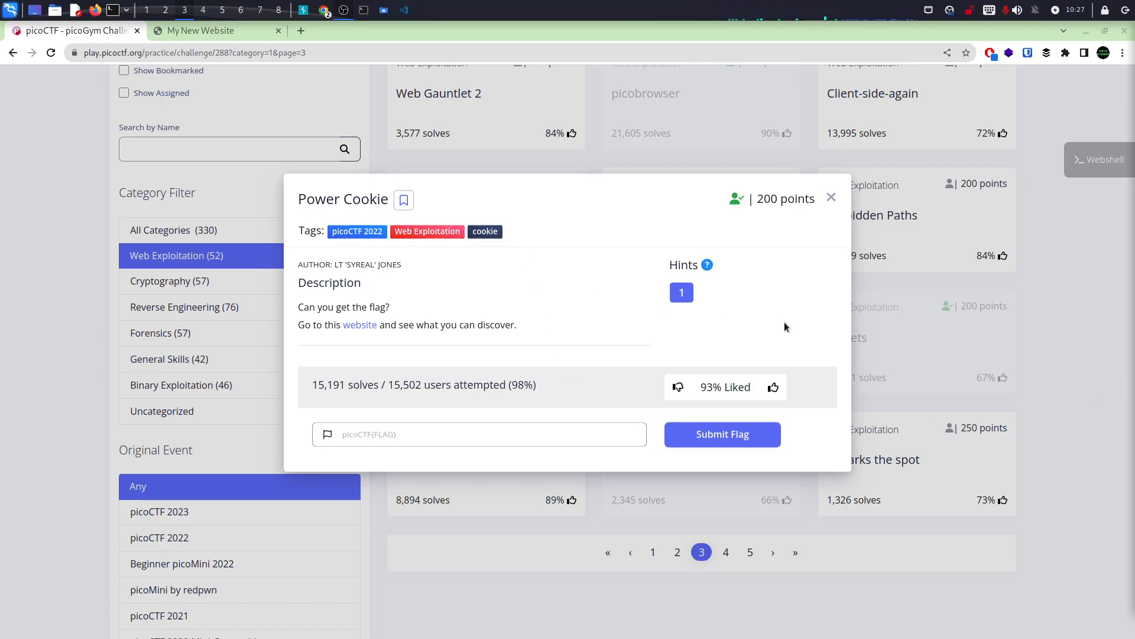
pyautogui.moveTo(483, 230)
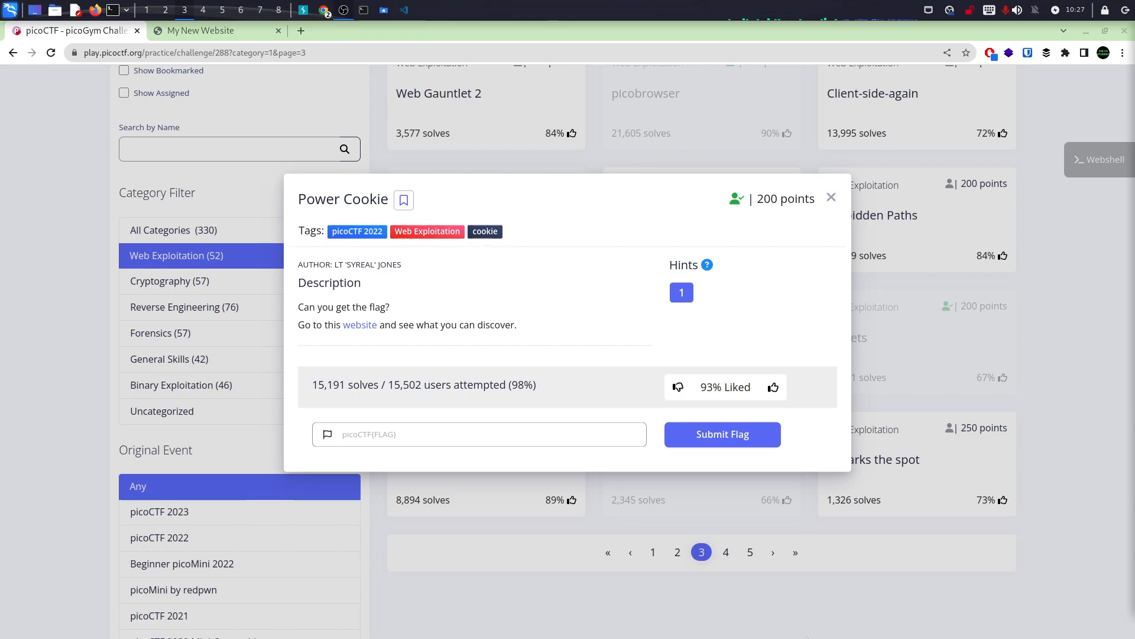
pyautogui.moveTo(453, 327)
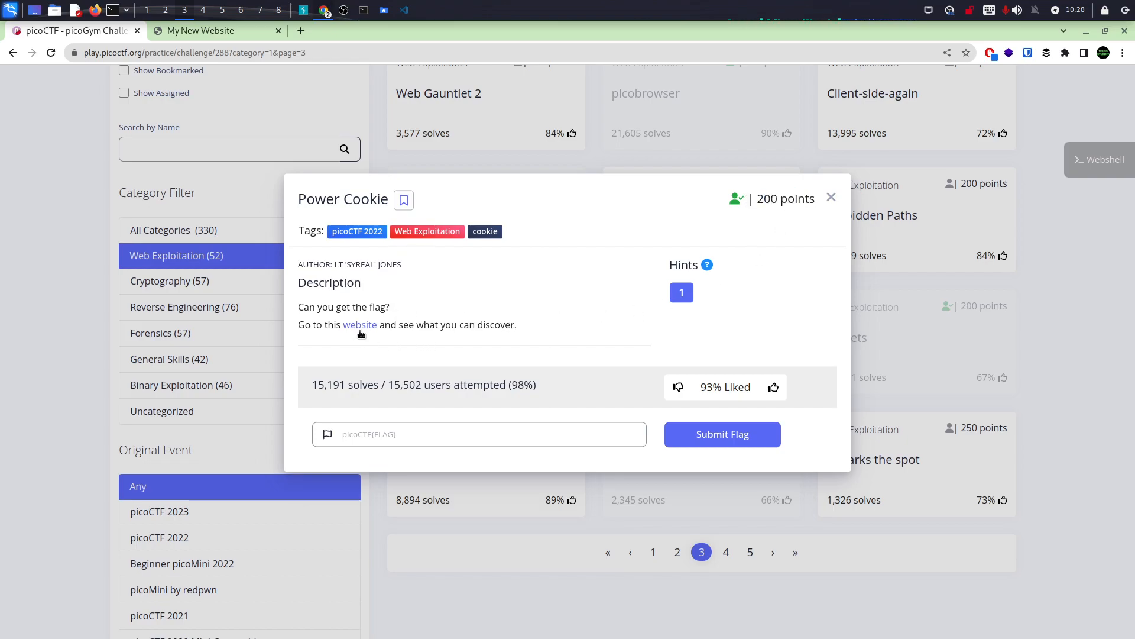
# Try entering the Online Gradebook as a guest, see 'no guest services', and return to the login page.
pyautogui.click(359, 324)
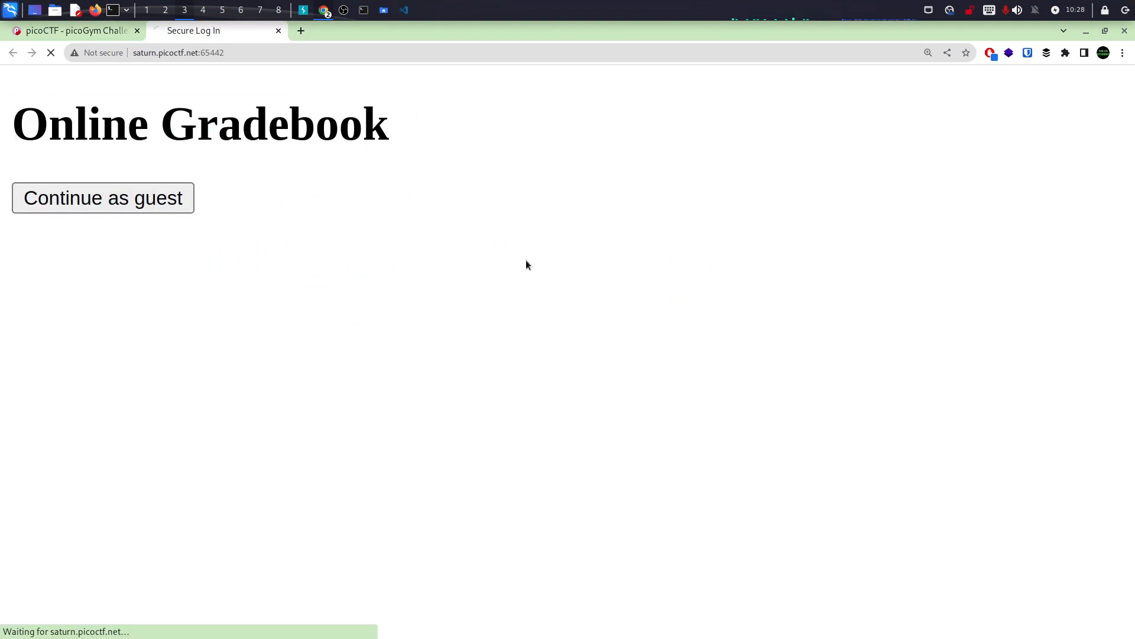
pyautogui.click(102, 197)
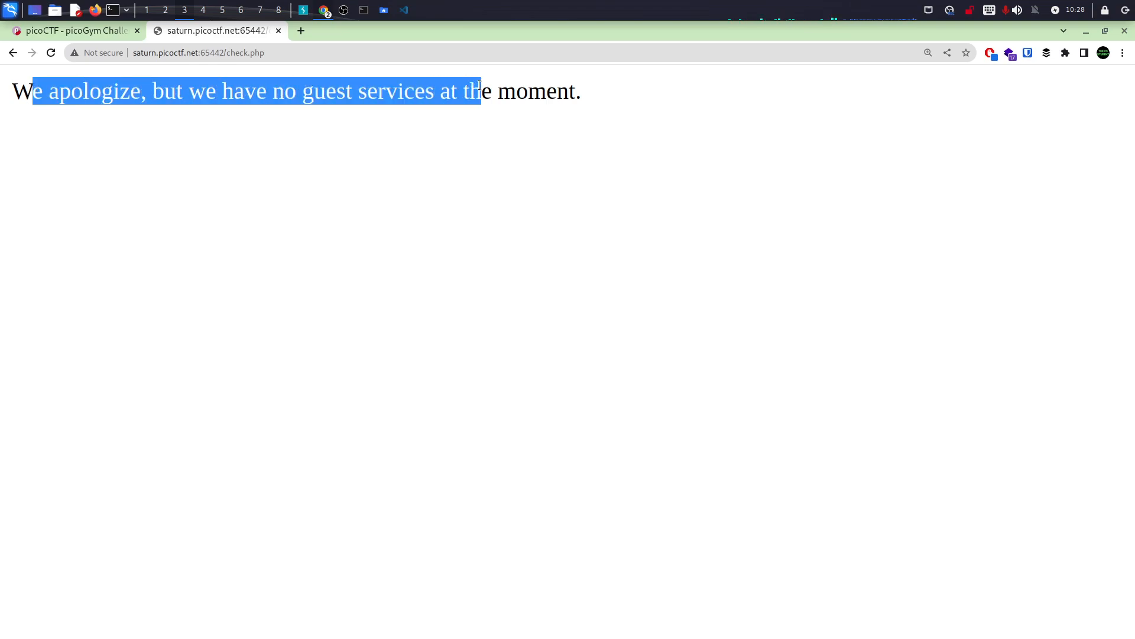
pyautogui.click(463, 273)
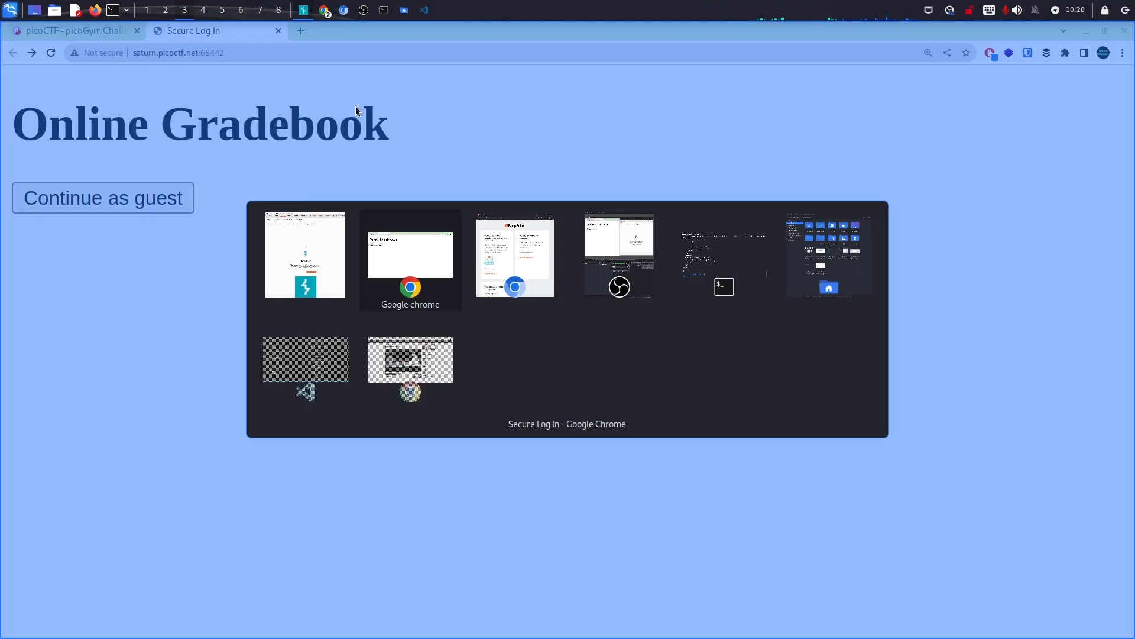
# Turn Proxy Intercept on and capture the guest login request carrying isAdmin=0.
pyautogui.click(515, 255)
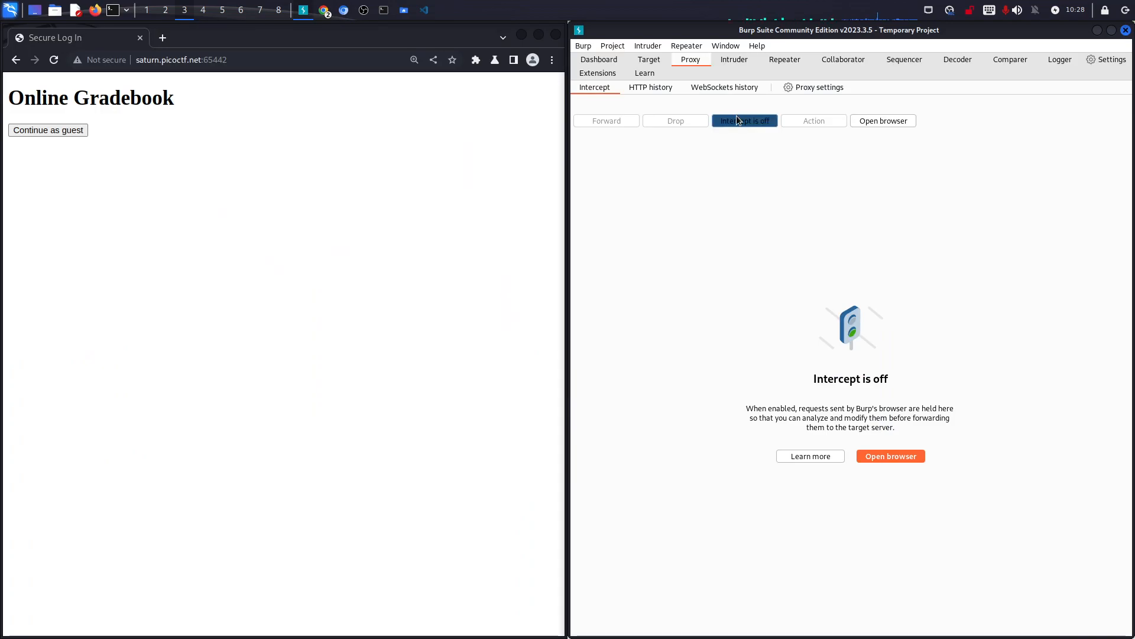
pyautogui.click(743, 120)
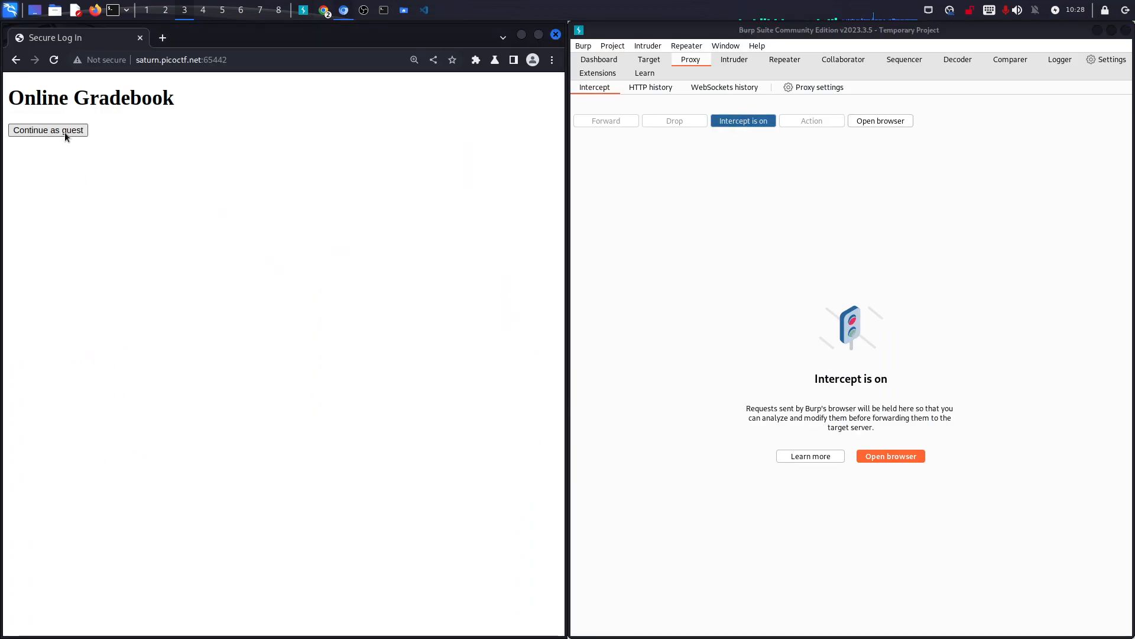
pyautogui.click(48, 130)
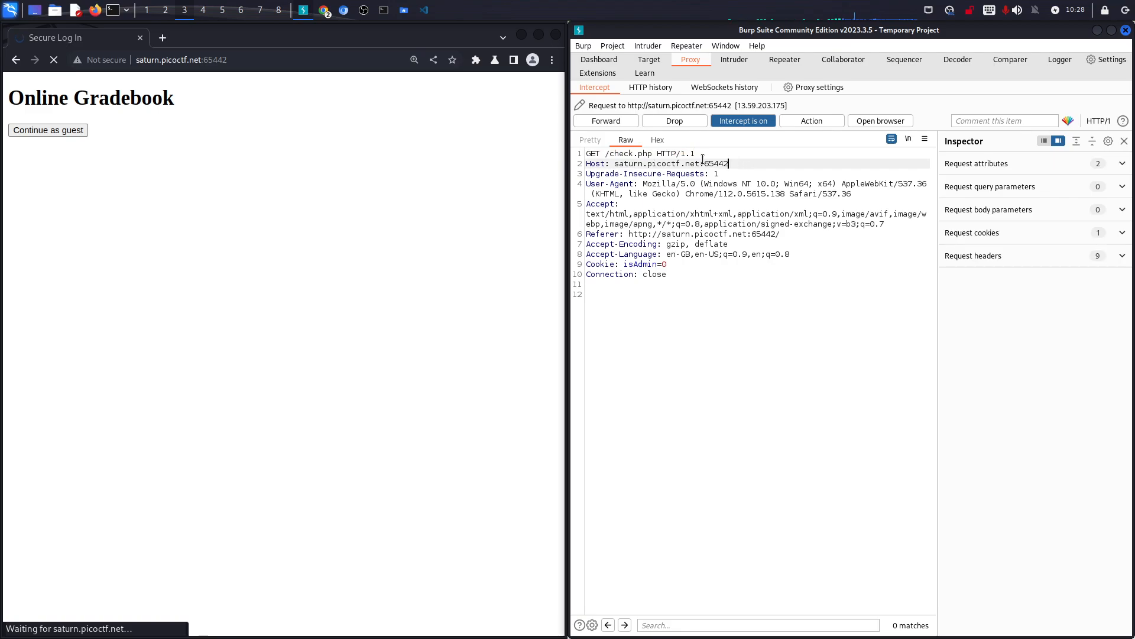
# Edit the captured request's cookie to isAdmin=1 and forward it.
pyautogui.doubleClick(673, 154)
pyautogui.write('1')
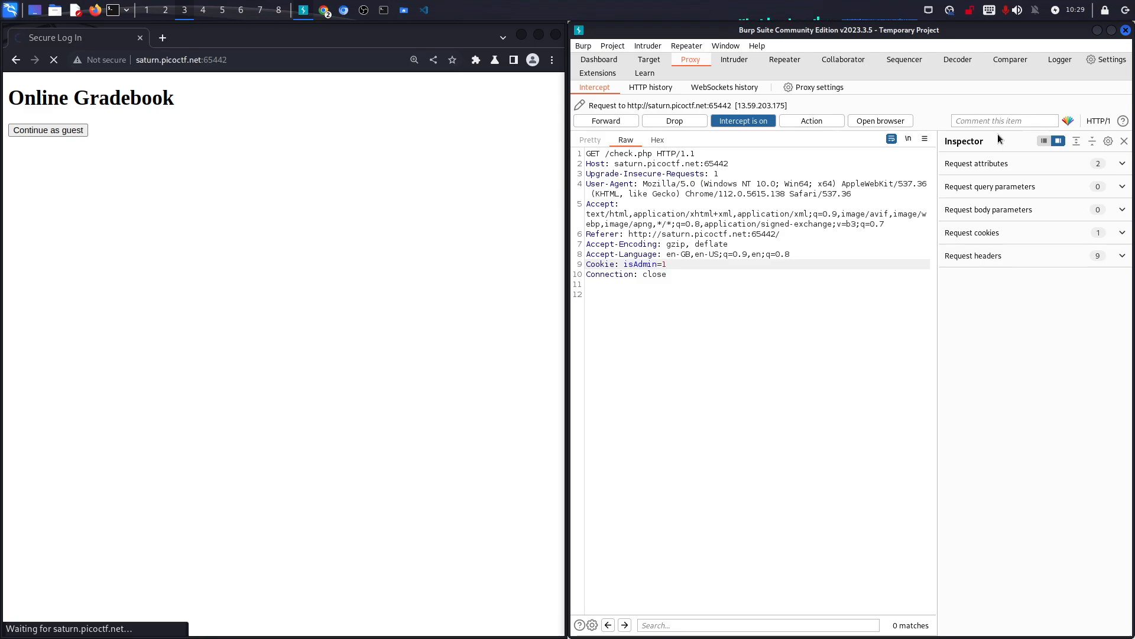
pyautogui.click(666, 263)
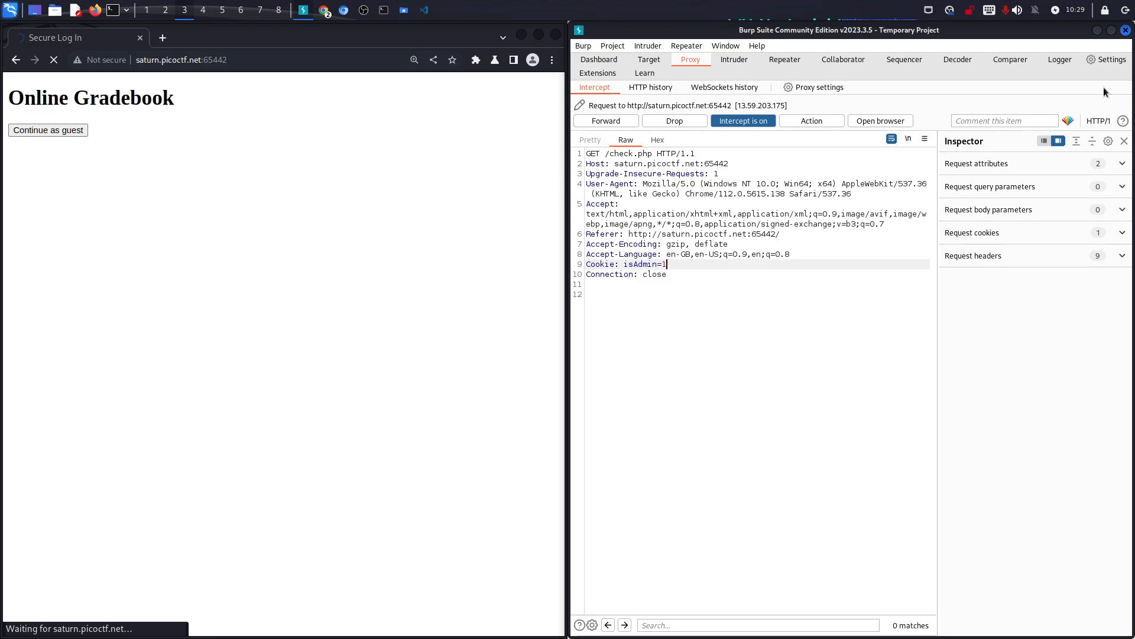
pyautogui.moveTo(391, 175)
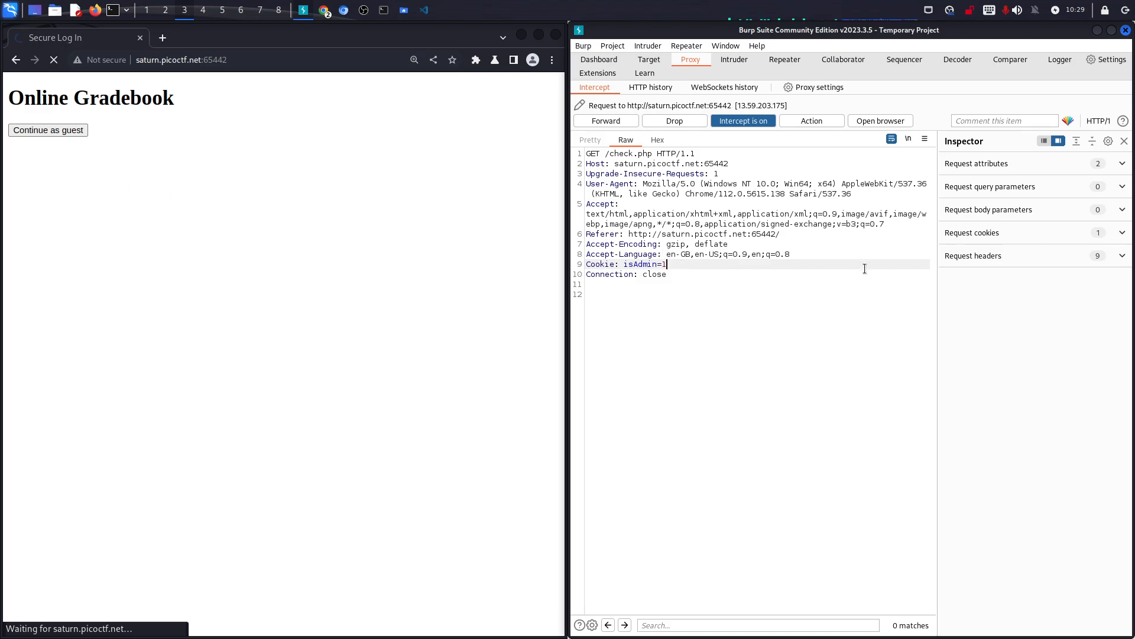
pyautogui.moveTo(659, 210)
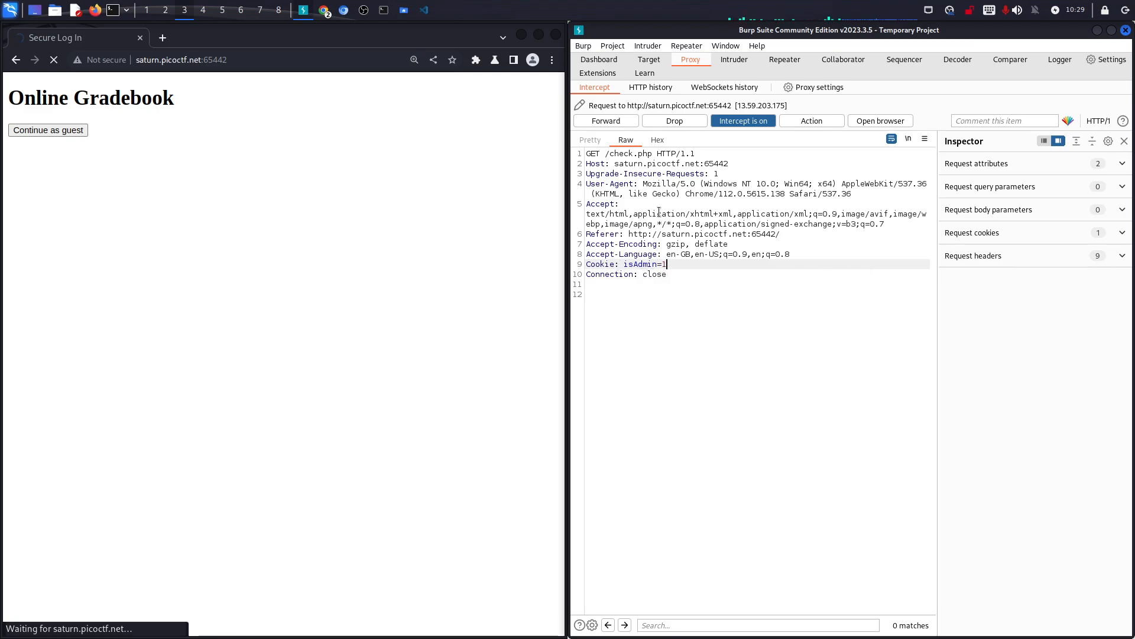
pyautogui.click(605, 120)
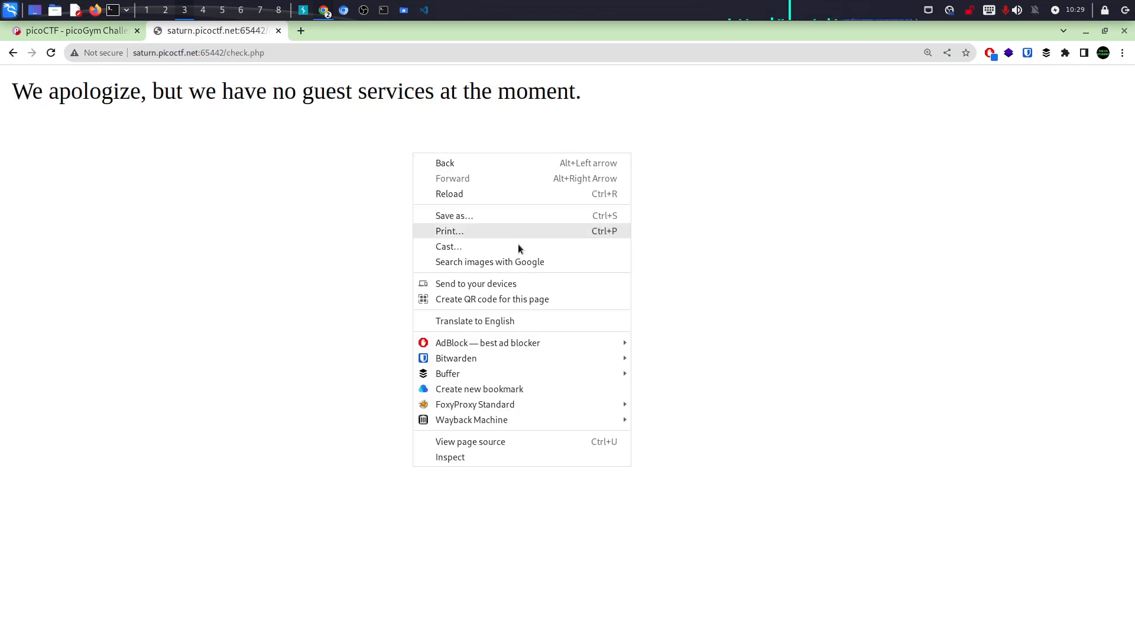
# Inspect the gradebook cookies, then enter picoCTF{gr4d3_A_c00k13_5d2505be} in the Power Cookie flag box.
pyautogui.click(449, 457)
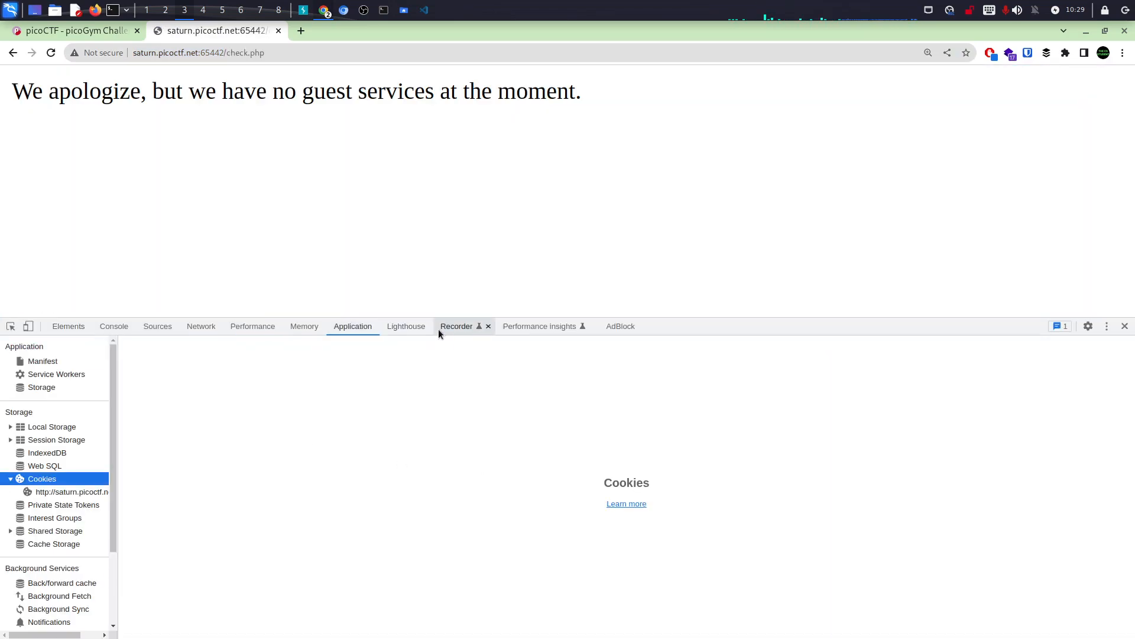
pyautogui.click(72, 490)
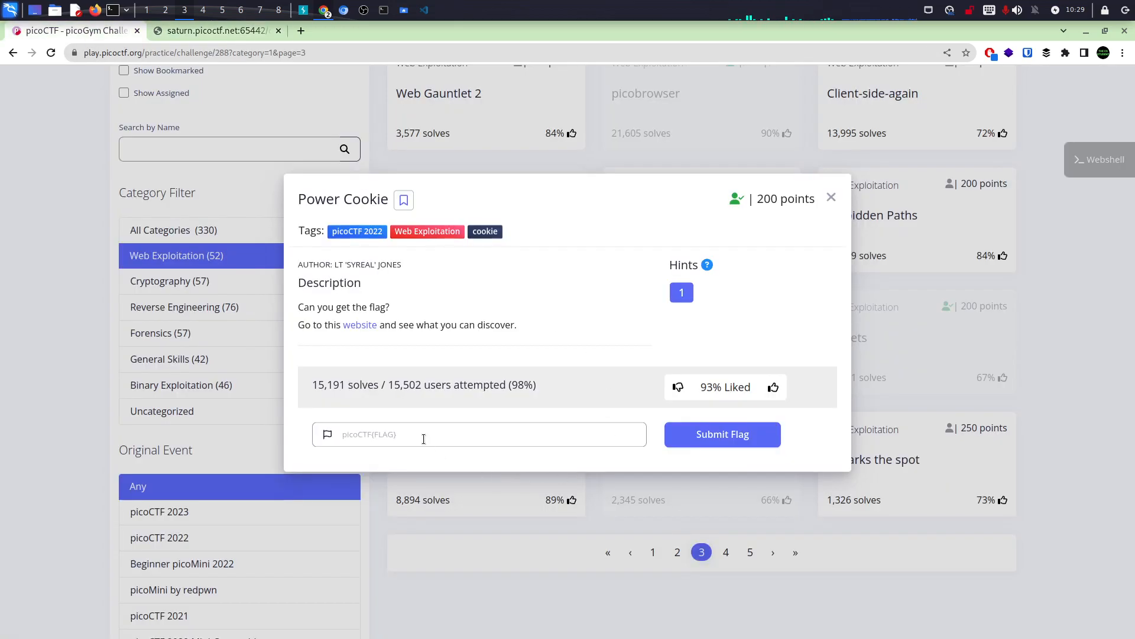
pyautogui.write('picoCTF{gr4d3_A_c00k13_5d2505be}')
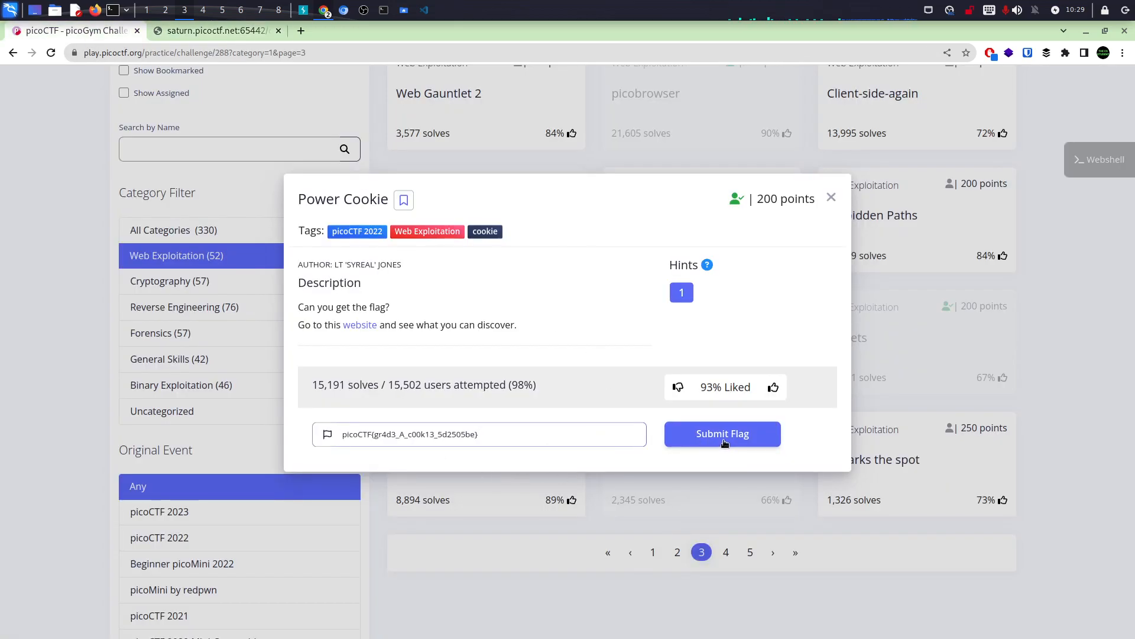